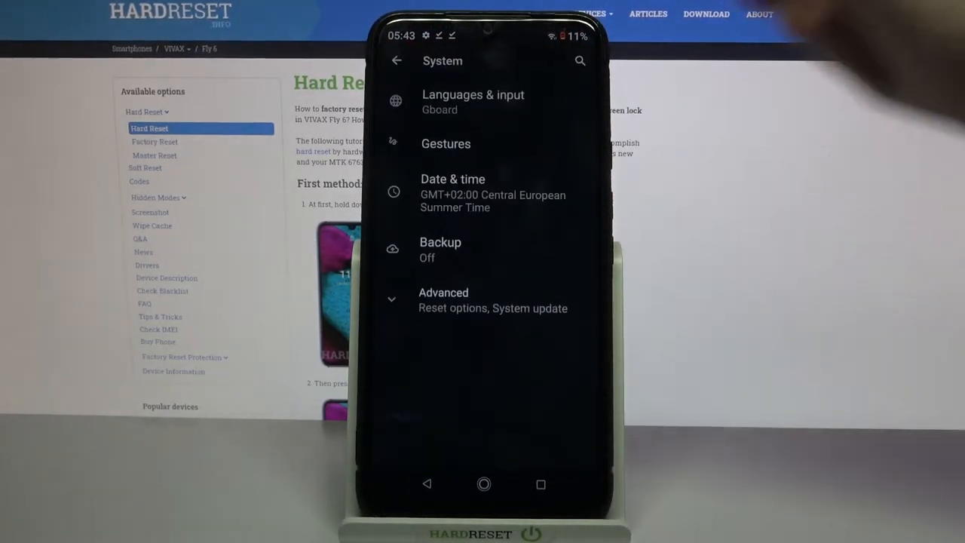
Go through Languages & input and on-screen keyboard settings to Gboard's theme photo picker.
{"action": "left_click", "coordinate": [473, 102]}
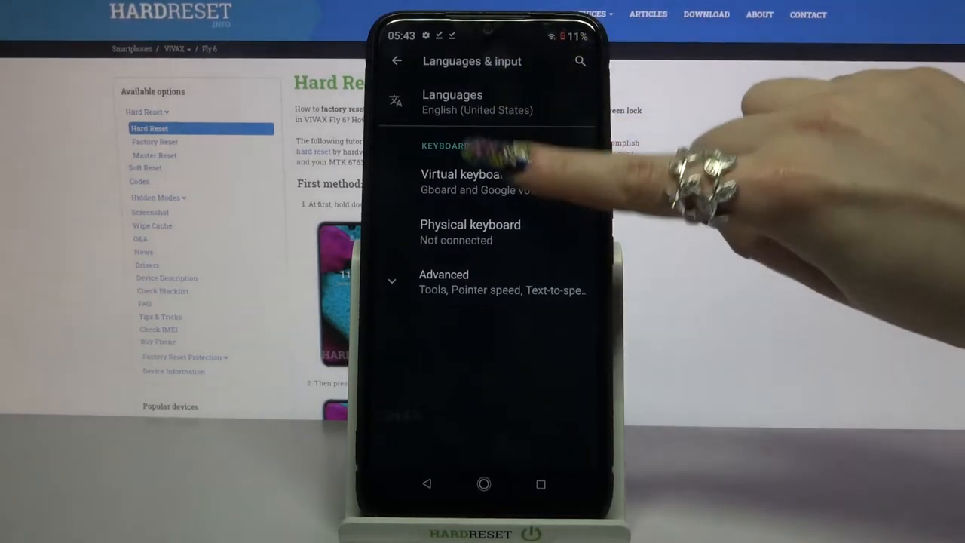
{"action": "left_click", "coordinate": [461, 181]}
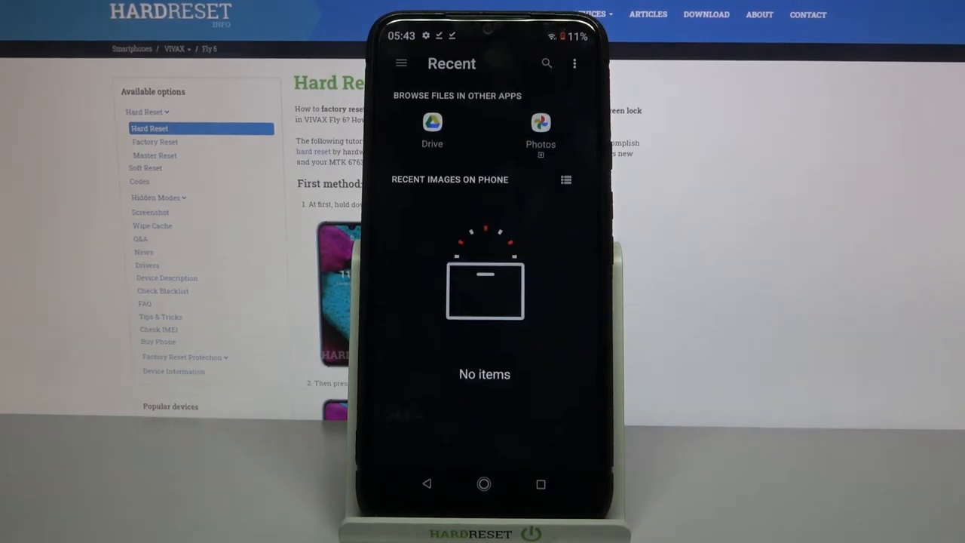
Pick the photo in the Download folder as the Gboard theme background.
{"action": "left_click", "coordinate": [540, 122]}
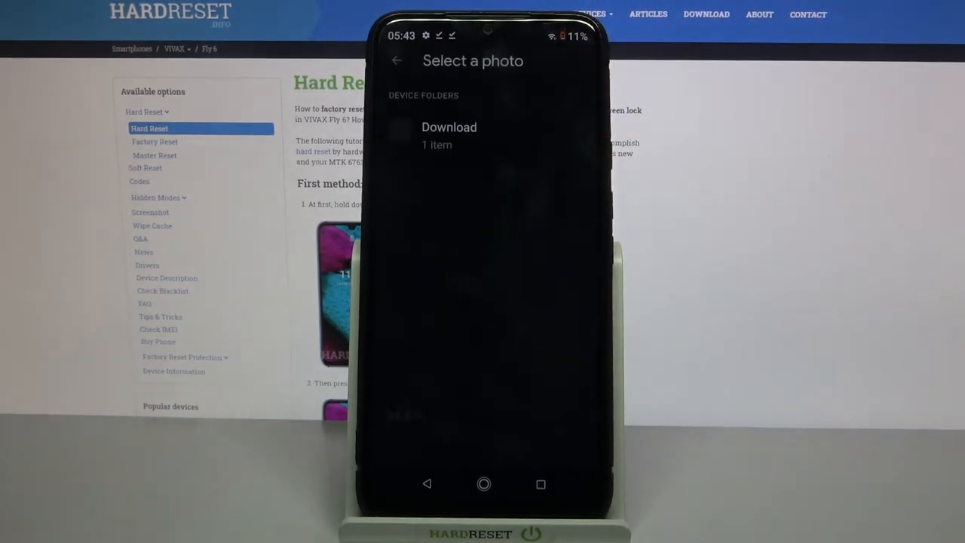
{"action": "left_click", "coordinate": [449, 136]}
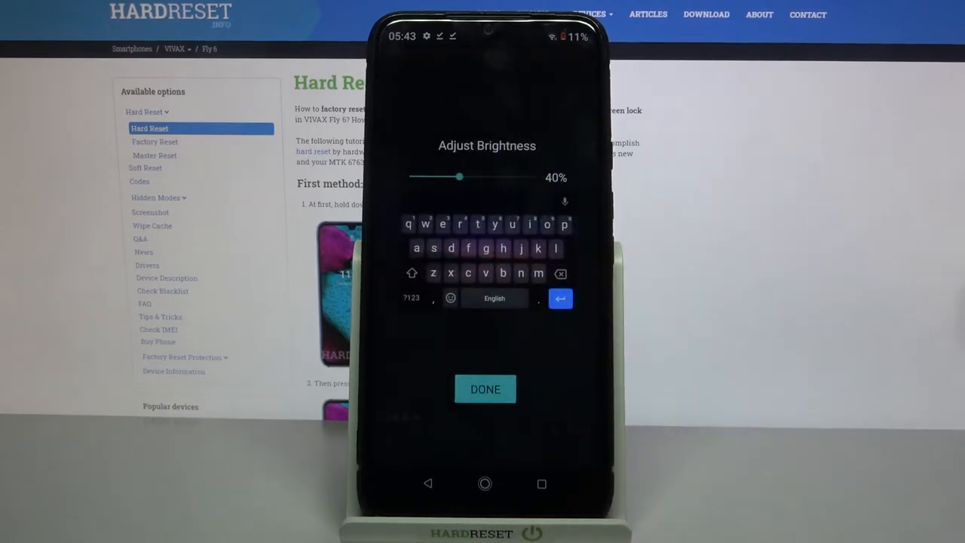
Adjust the photo theme's brightness, then show the themed keyboard in the Google search bar.
{"action": "left_click_drag", "start_coordinate": [458, 177], "coordinate": [535, 176]}
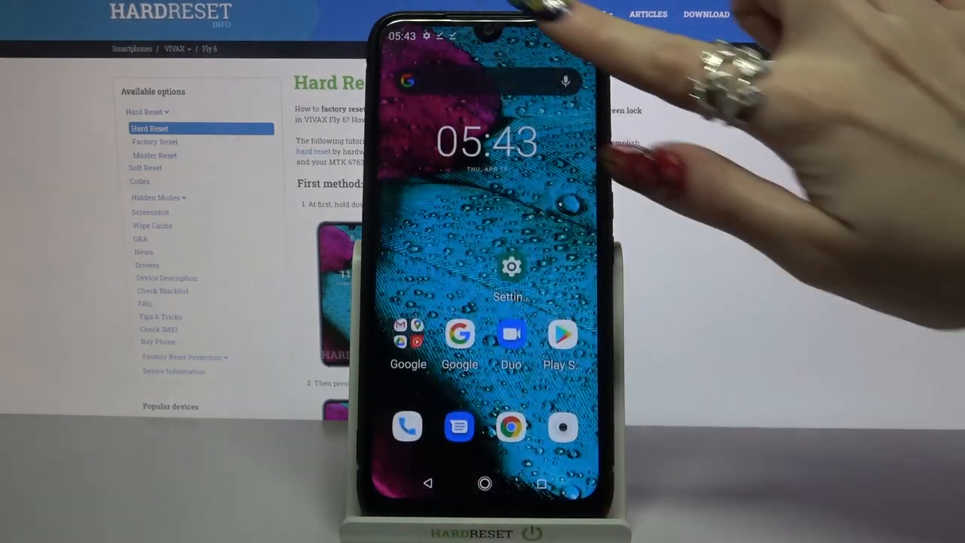
{"action": "left_click", "coordinate": [482, 82]}
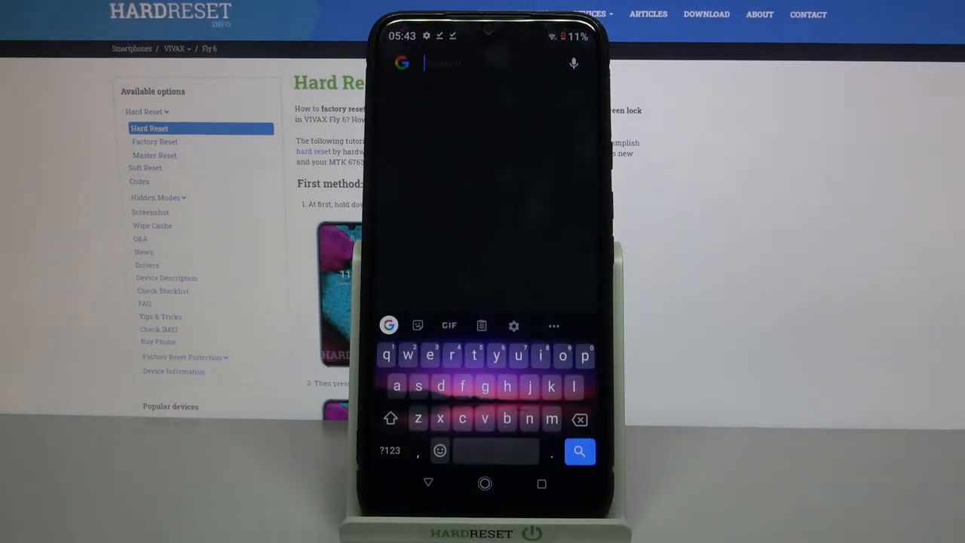
{"action": "left_click", "coordinate": [483, 64]}
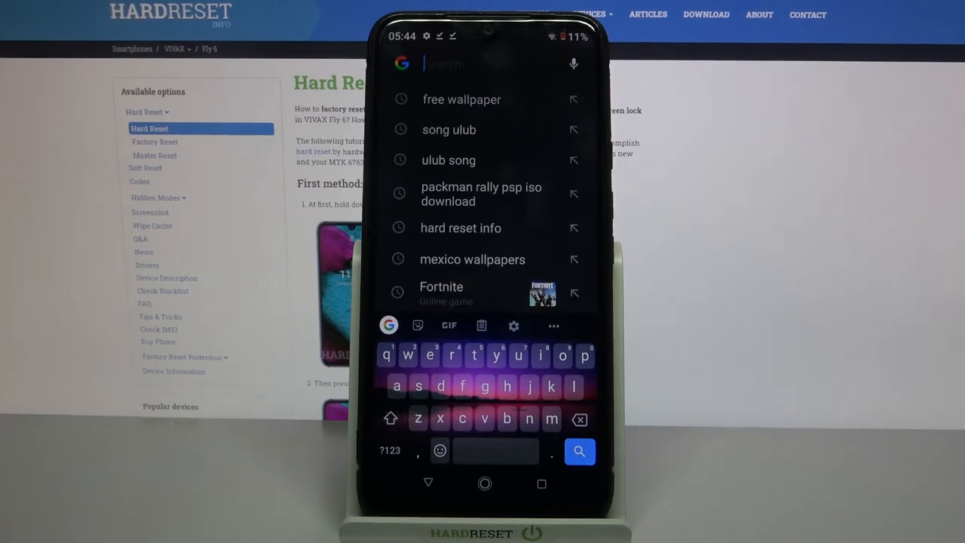